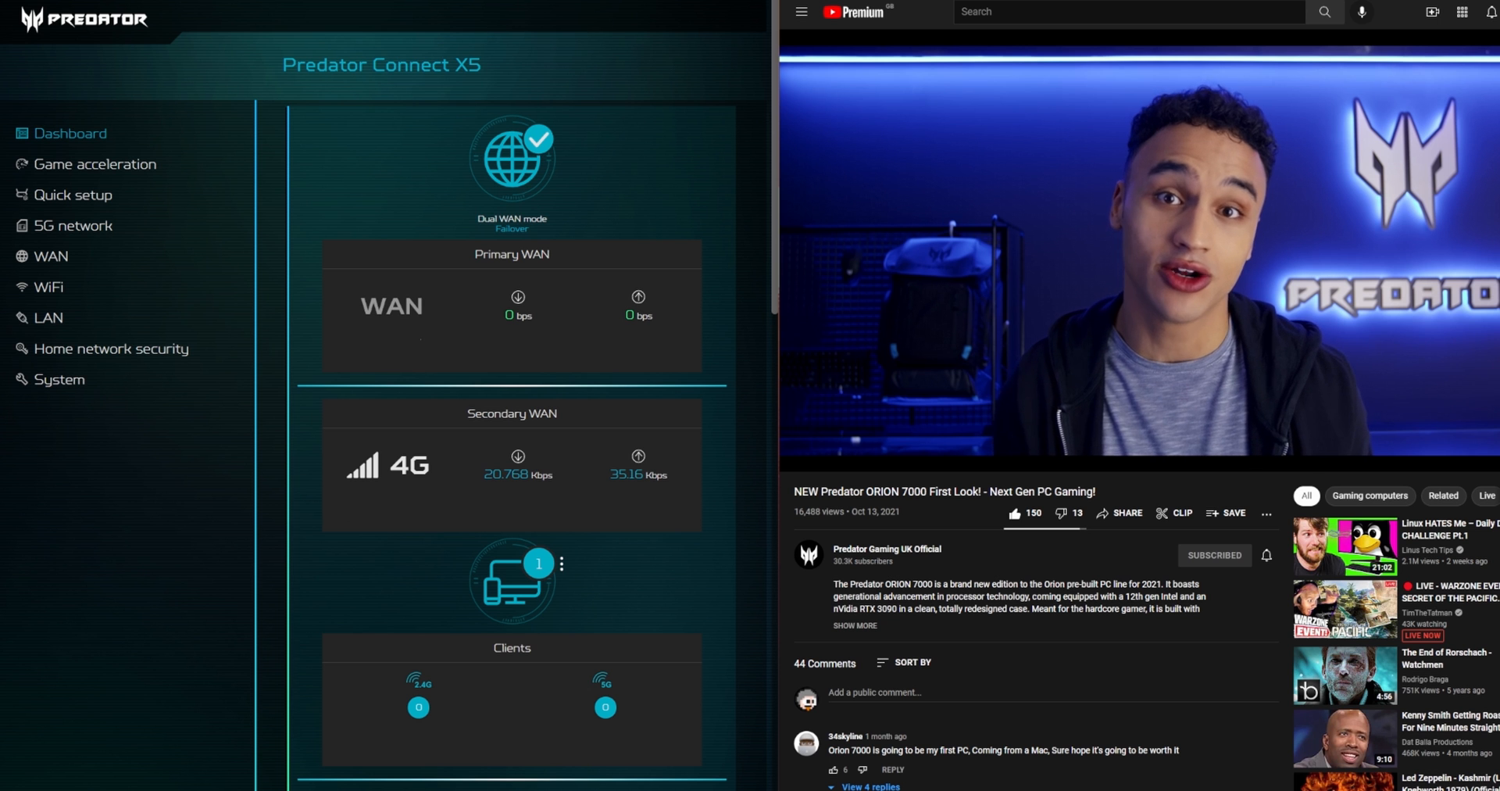
- Set Killer mode's maximum downlink bandwidth to 40 Mbps and maximum uplink to 30 Mbps
{"action": "left_click", "coordinate": [45, 256]}
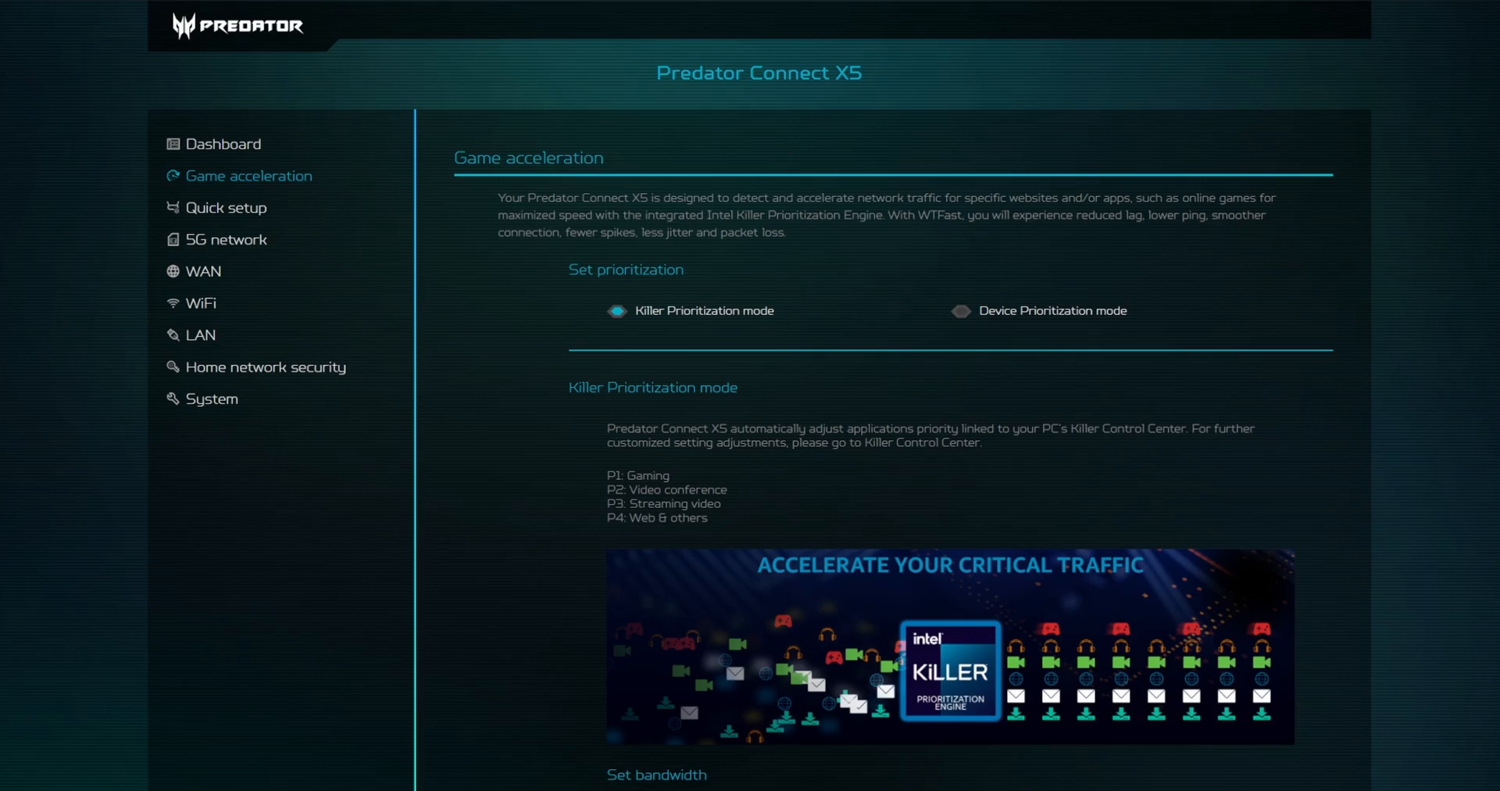
{"action": "scroll", "scroll_direction": "down", "scroll_amount": 3}
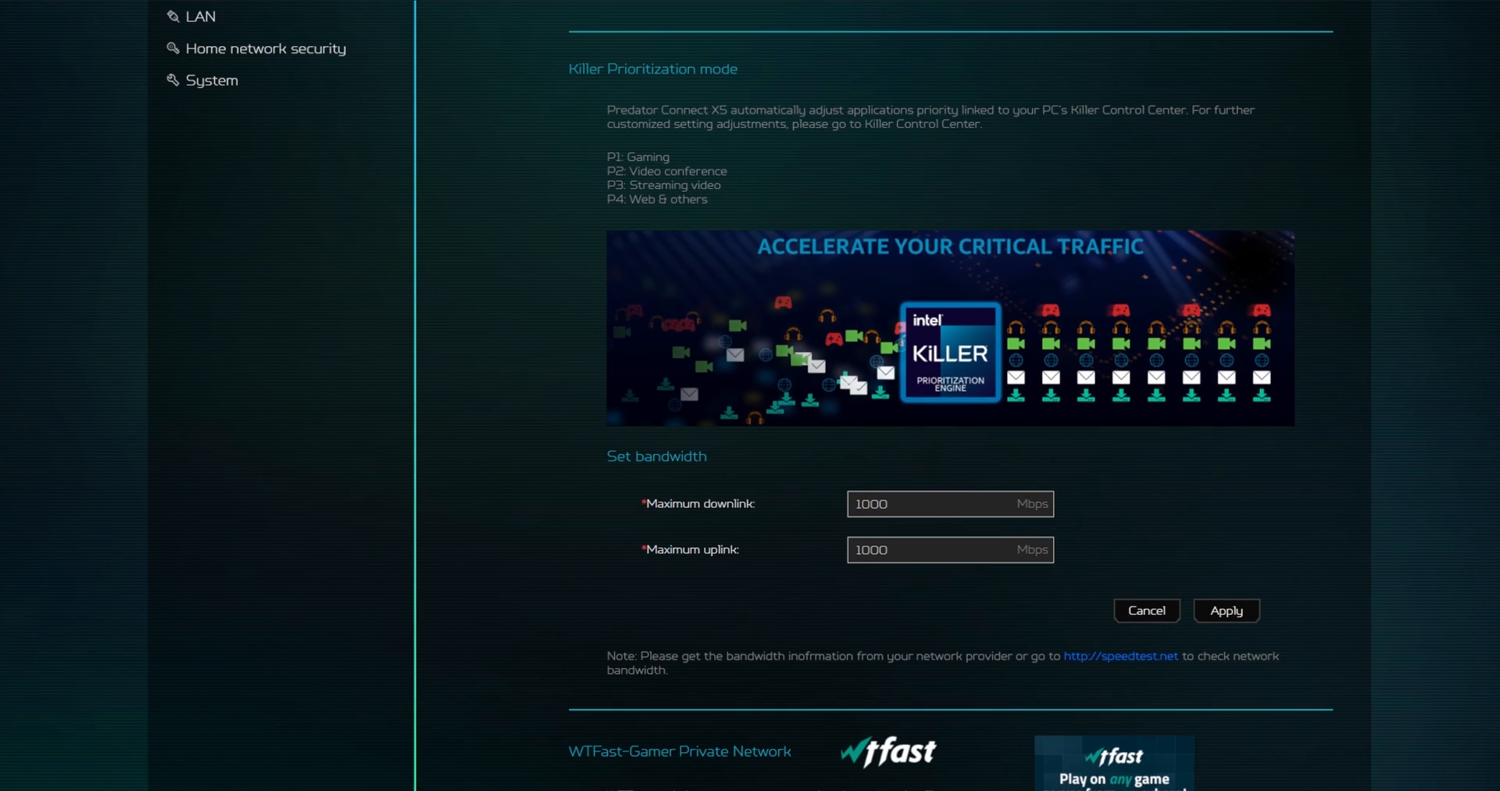
{"action": "scroll", "scroll_direction": "down", "scroll_amount": 3}
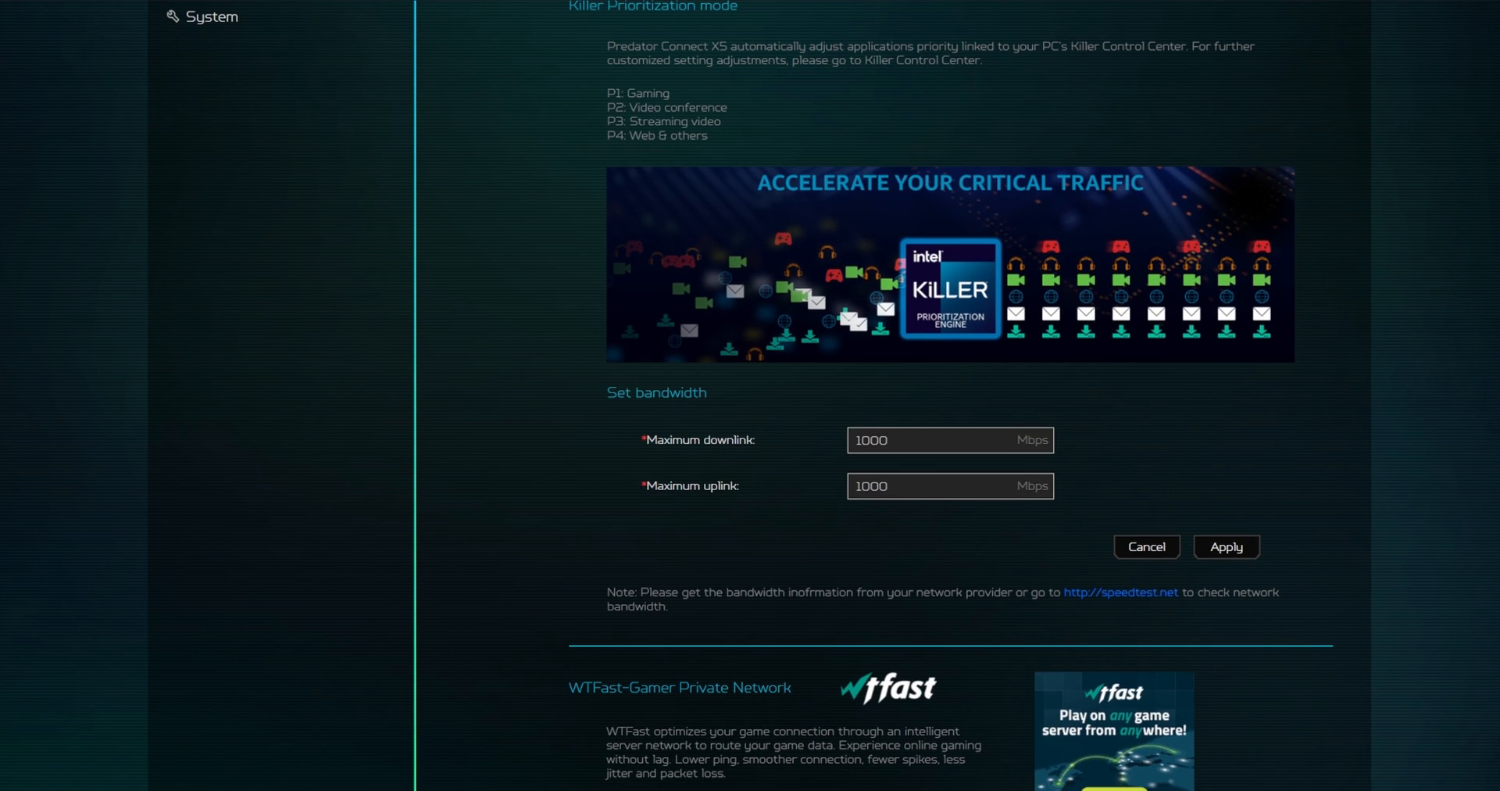
{"action": "scroll", "scroll_direction": "down", "scroll_amount": 3}
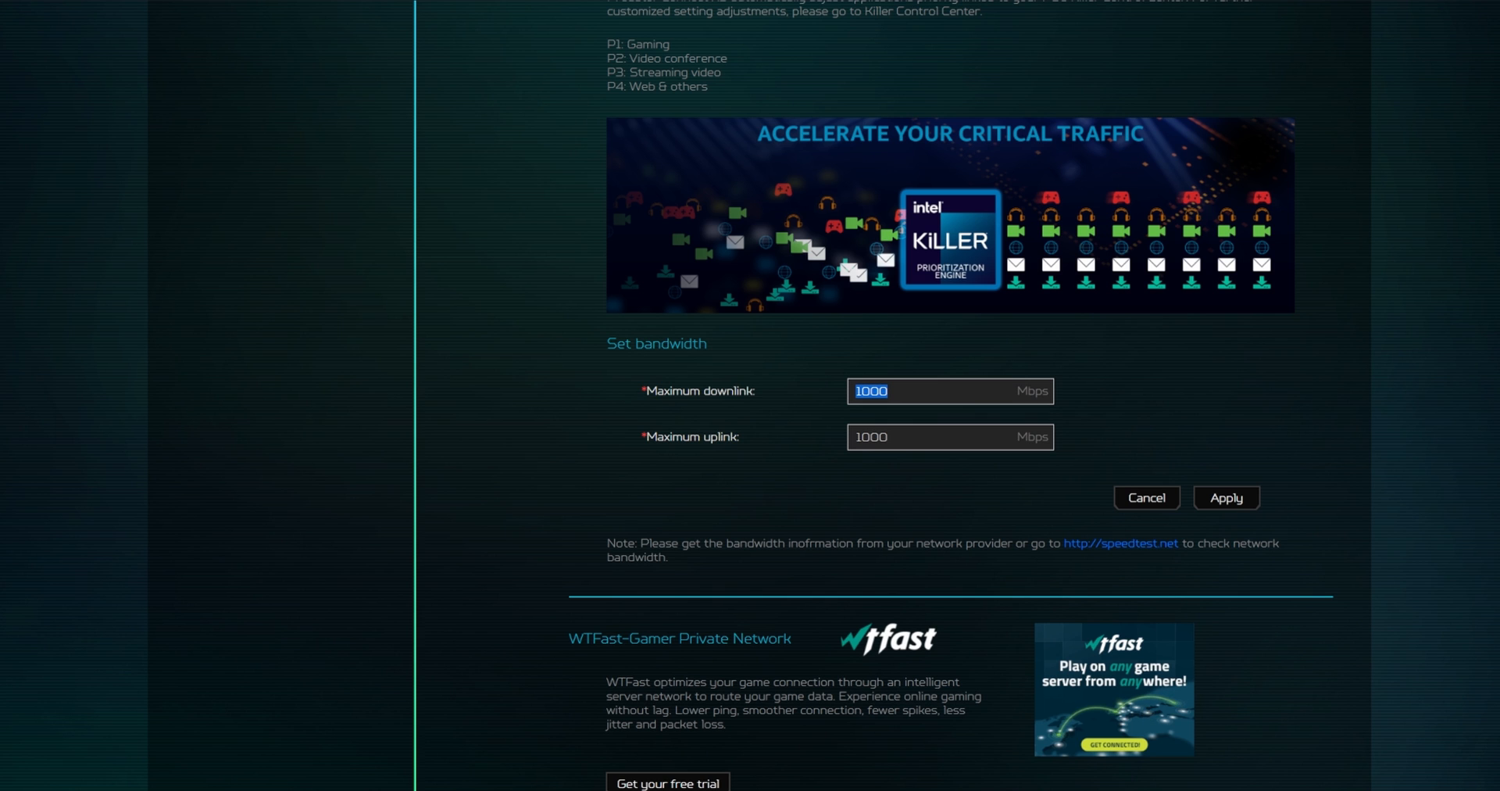
{"action": "type", "text": "40"}
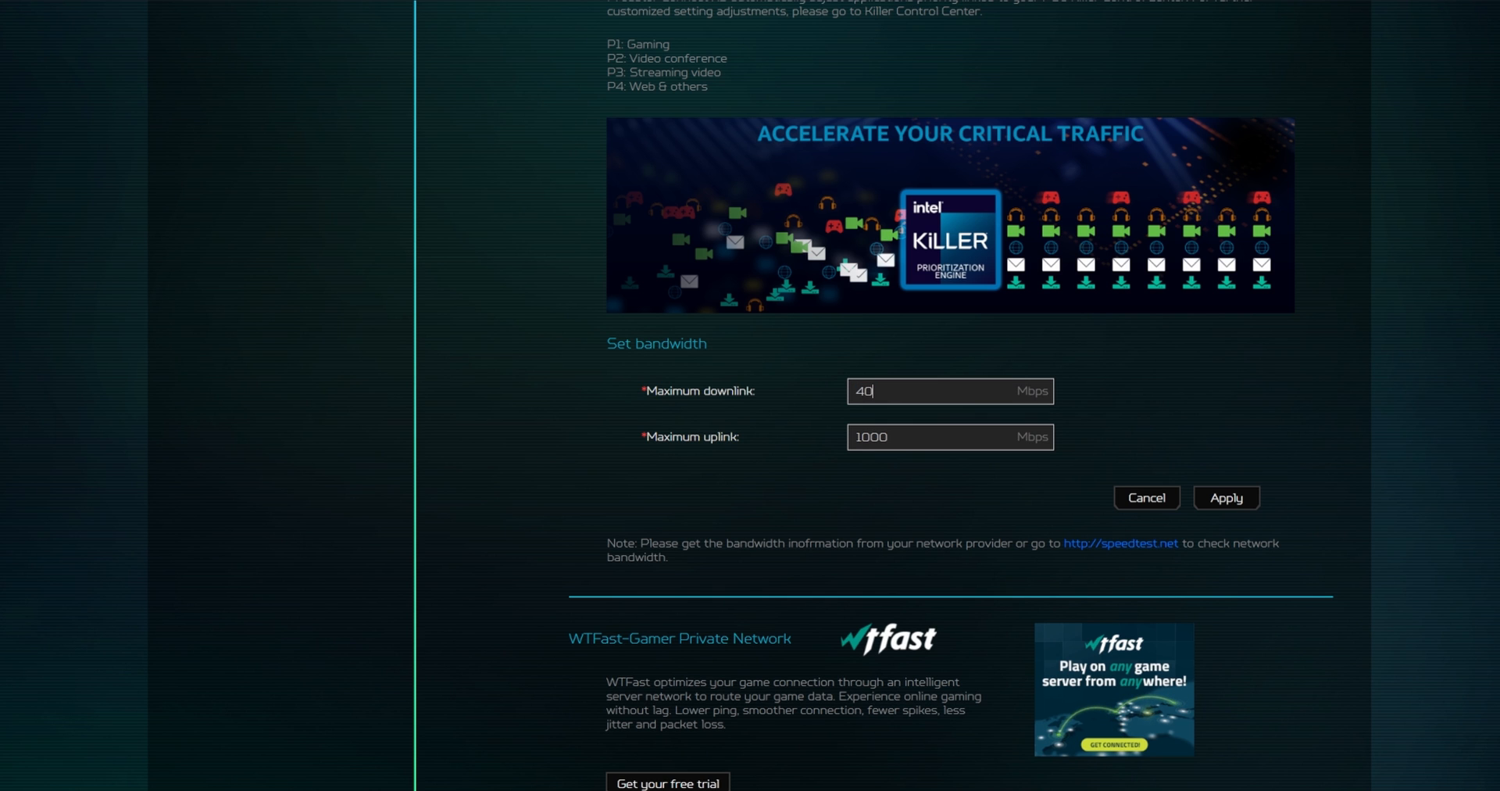
{"action": "type", "text": "30"}
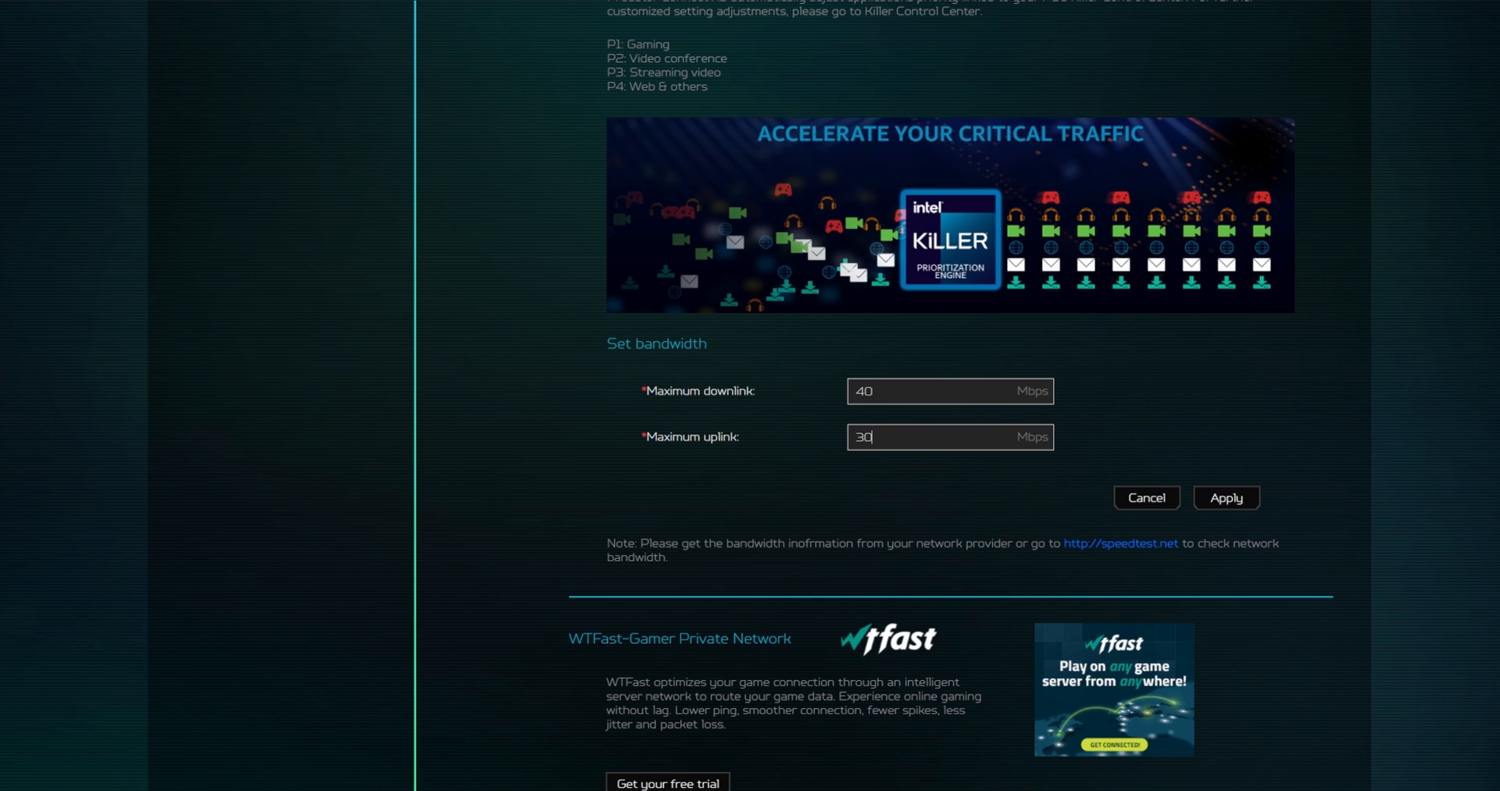